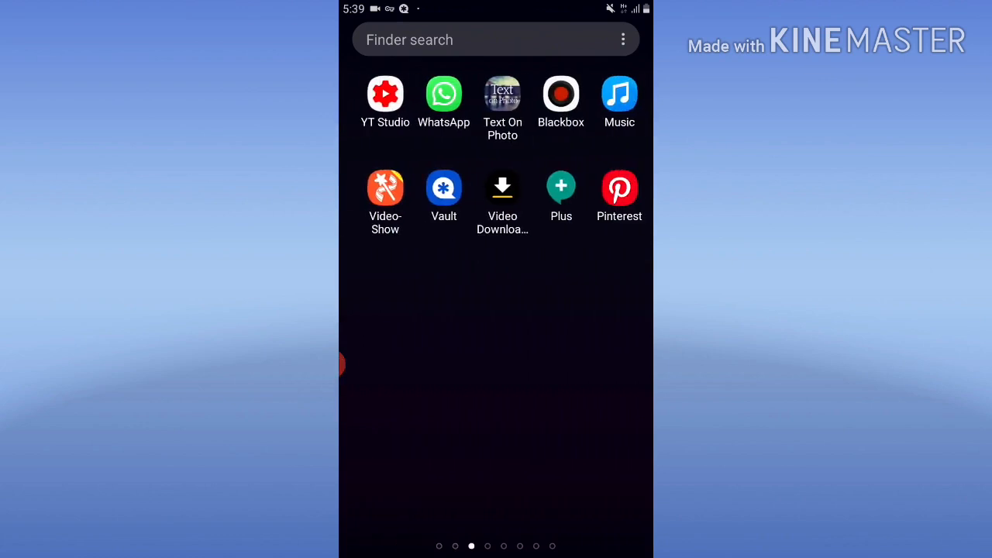
- Swipe through the home screen pages to reach and launch imo
scroll(left, 3)
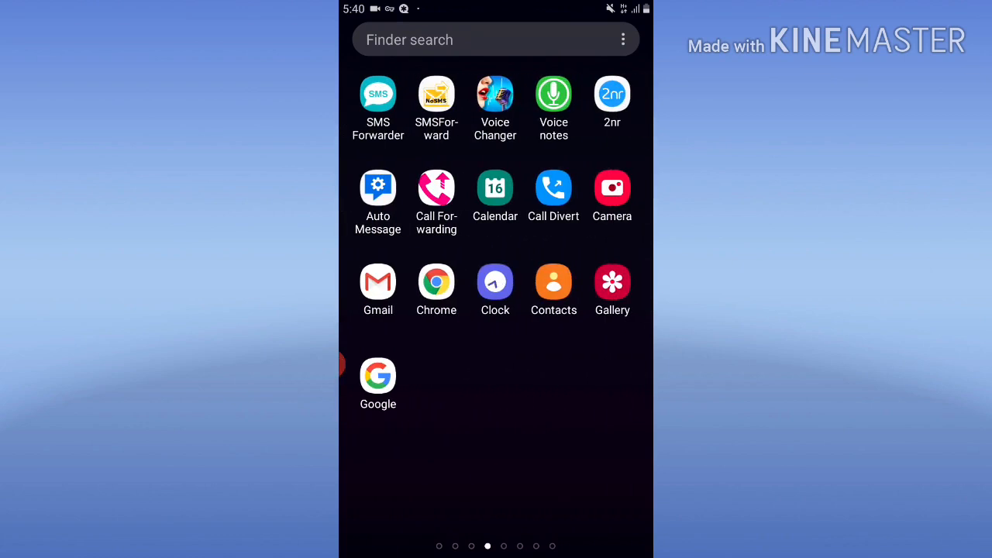
scroll(left, 3)
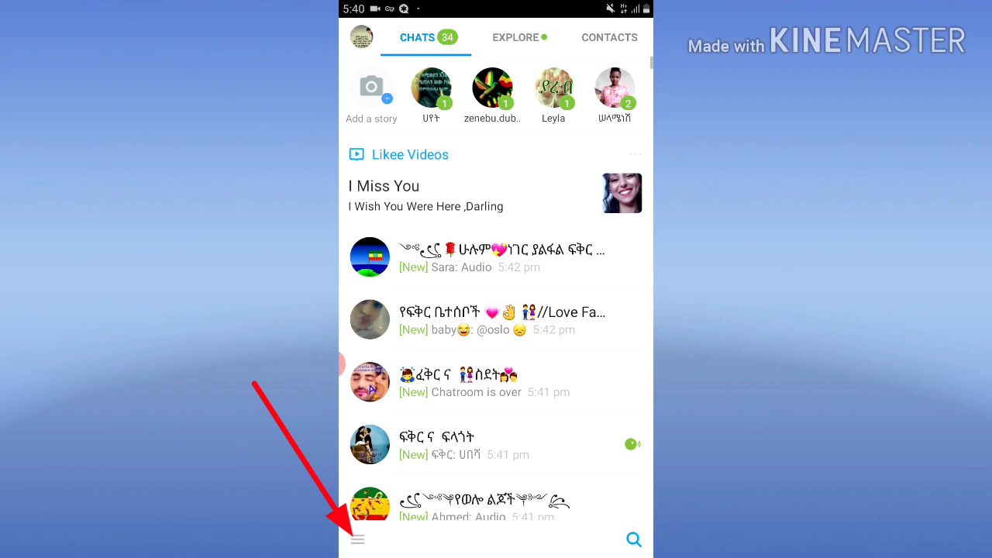
- Navigate from the profile menu through Settings to the Privacy page
click(357, 539)
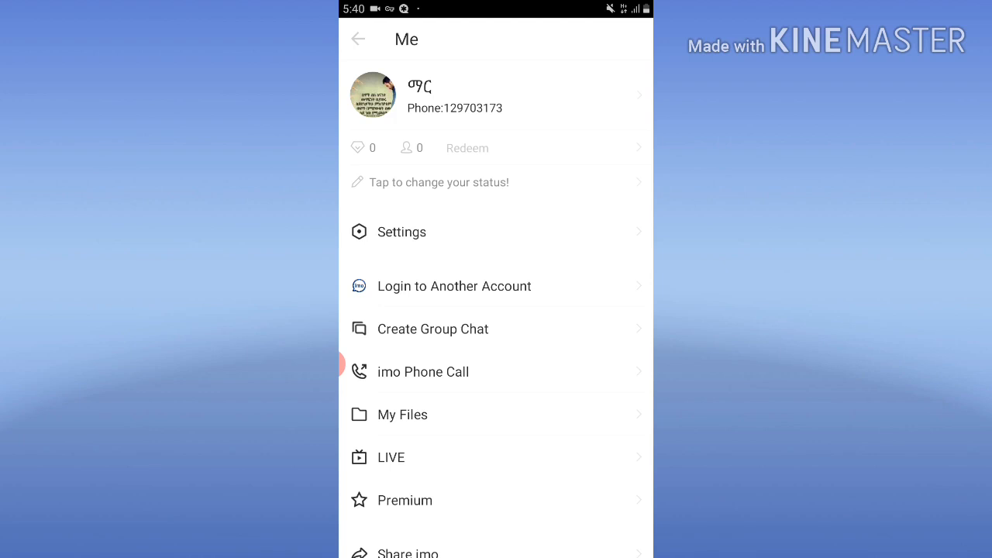
click(402, 231)
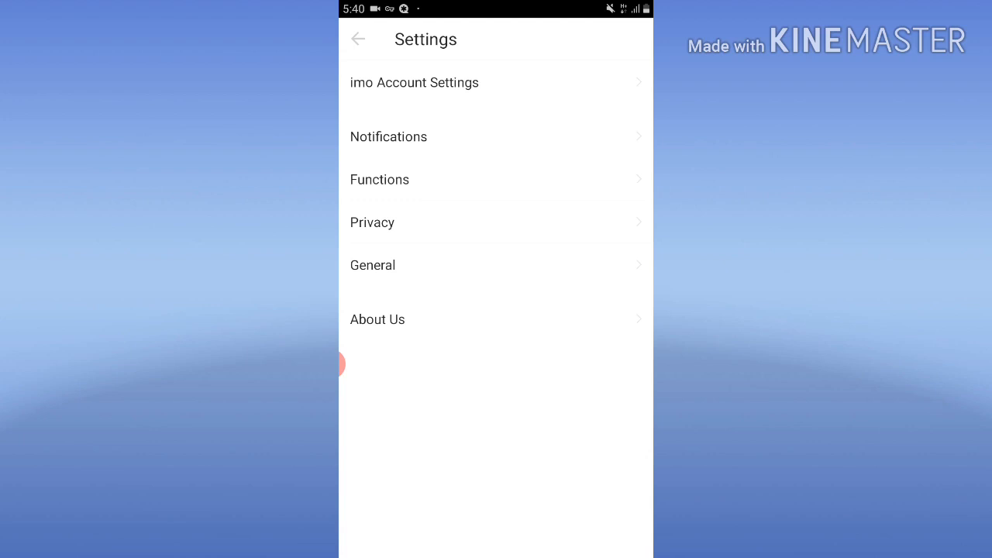
click(485, 223)
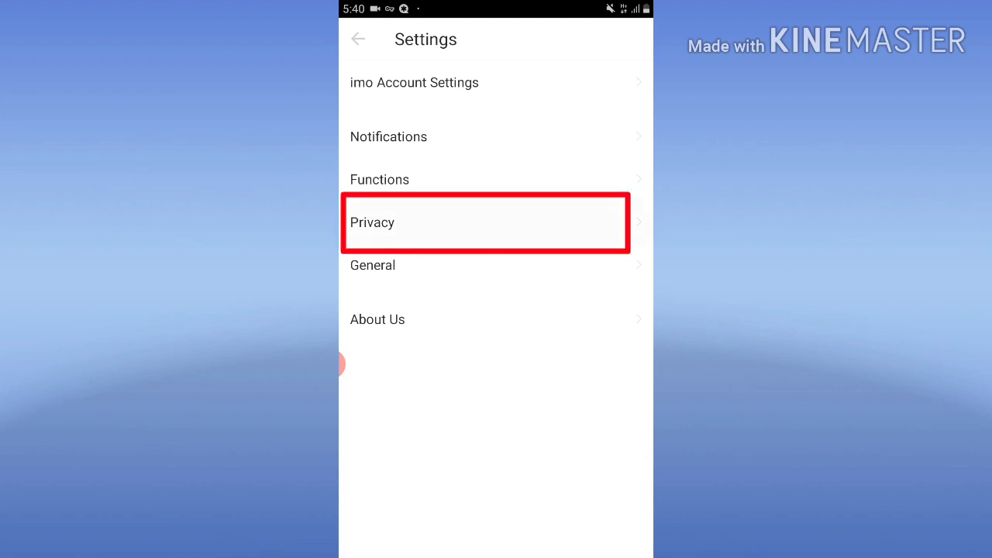
click(485, 222)
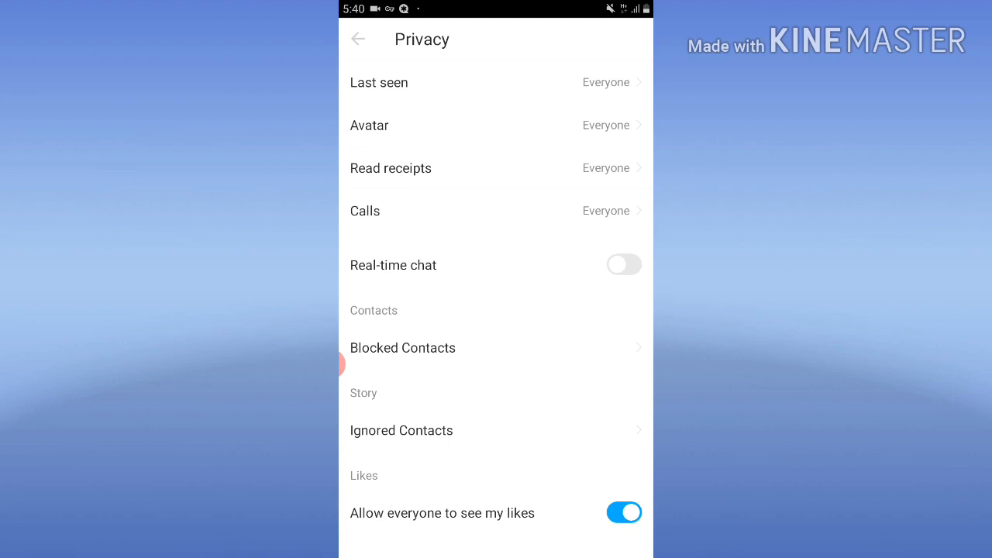
- Set Last seen visibility to Nobody and return to Privacy settings
click(379, 82)
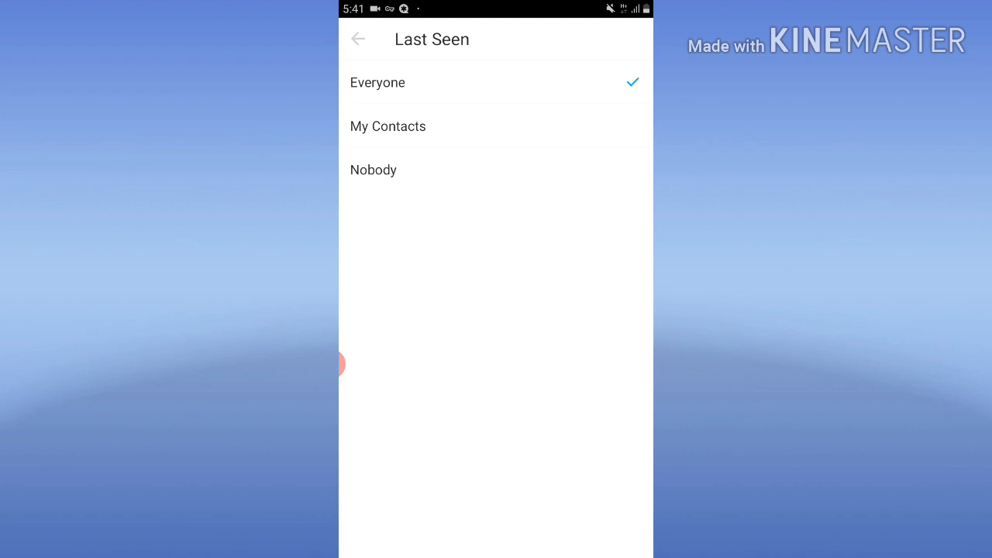
click(372, 170)
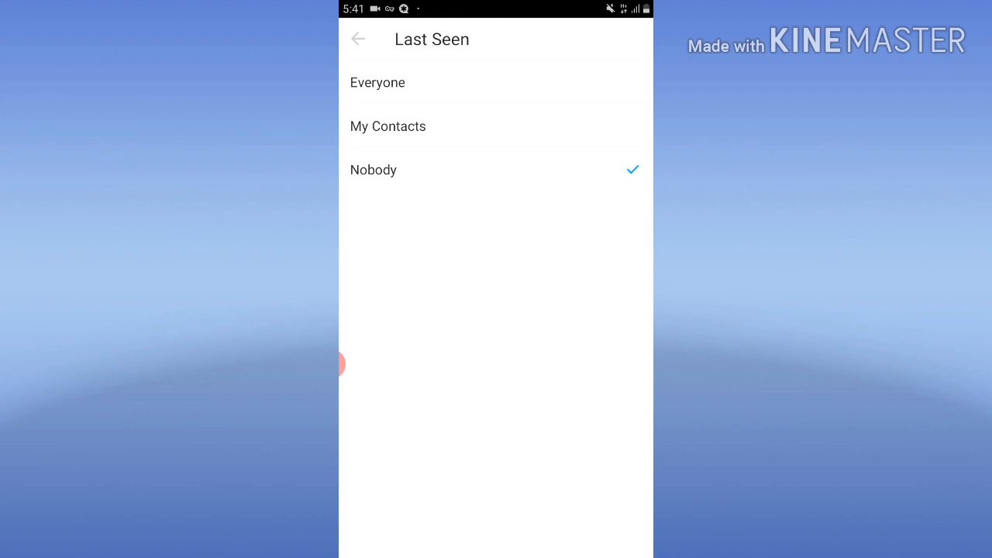
click(358, 39)
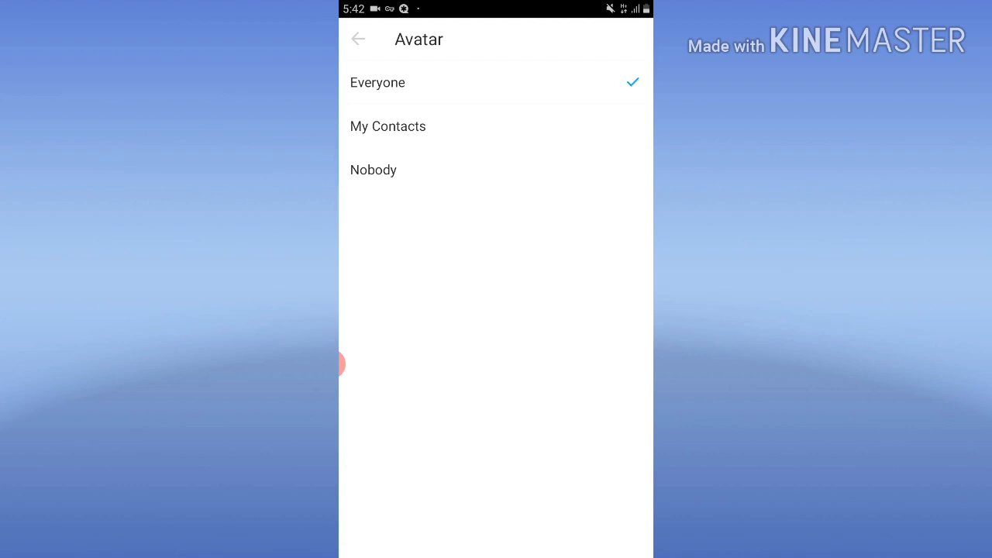
- Set Avatar visibility to Nobody, then view the Read receipts options
click(373, 170)
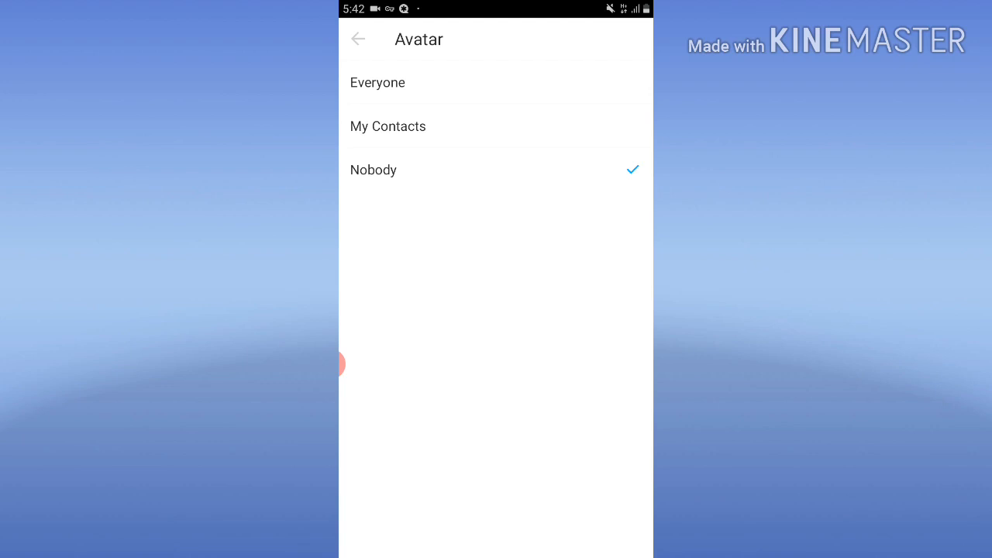
click(358, 38)
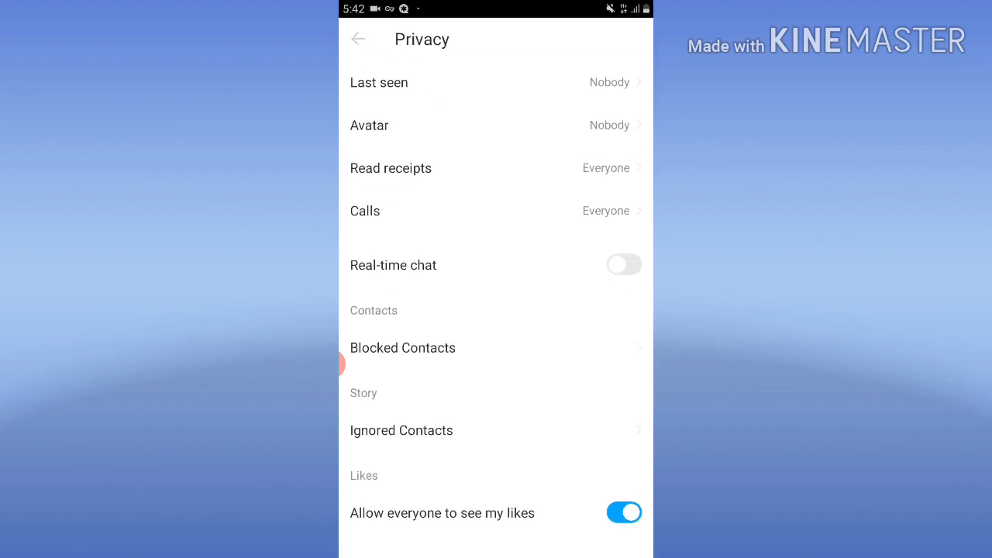
click(391, 168)
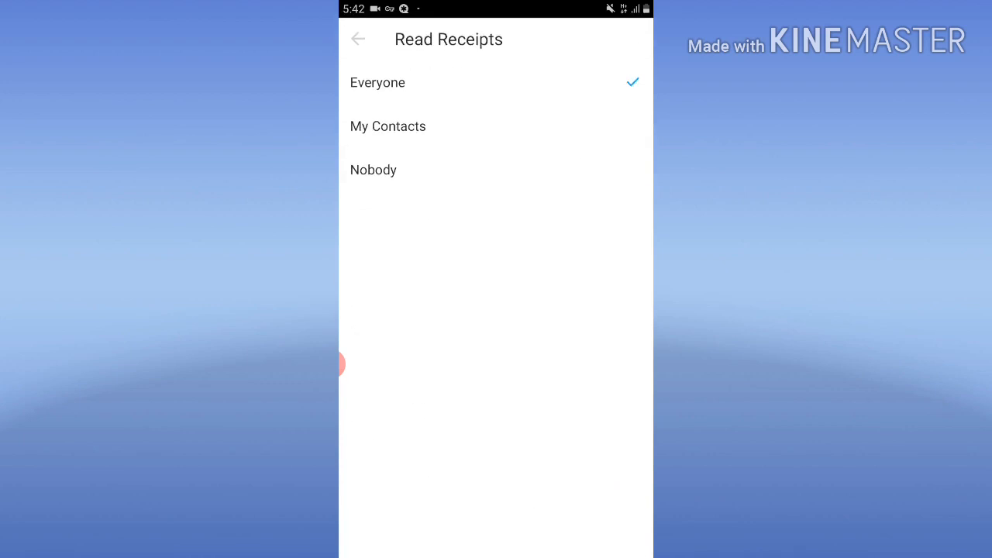
- View Read receipts and Calls options, leaving both at Everyone
click(358, 38)
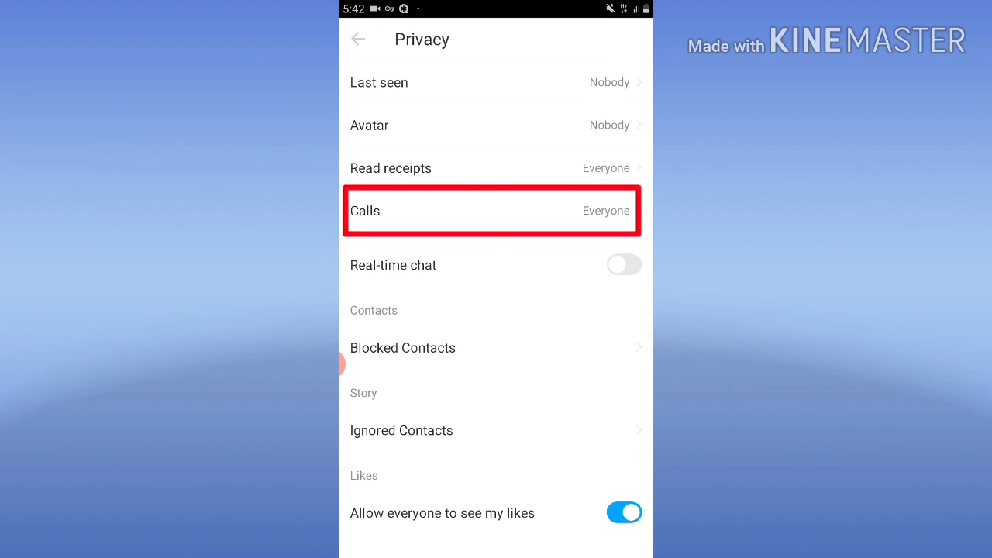
click(491, 211)
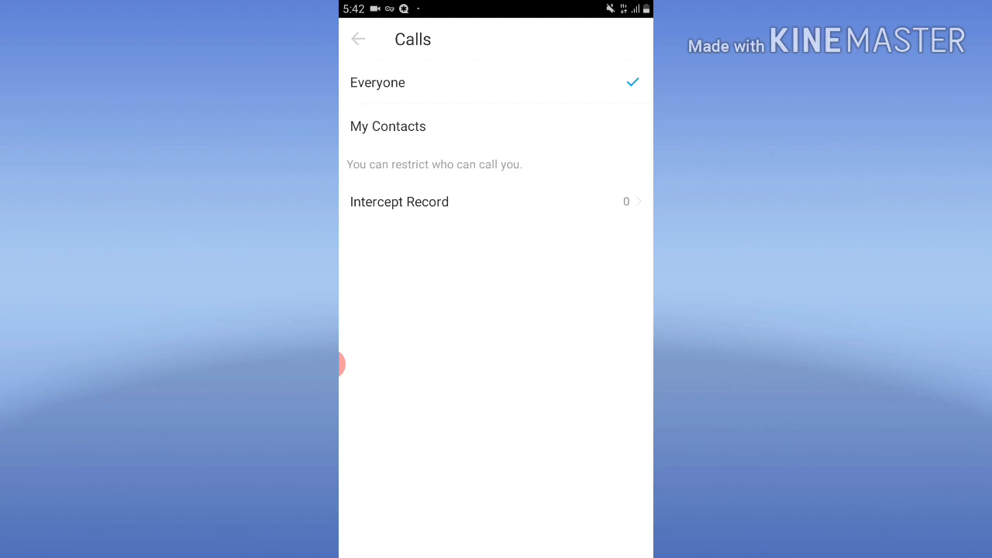
click(358, 39)
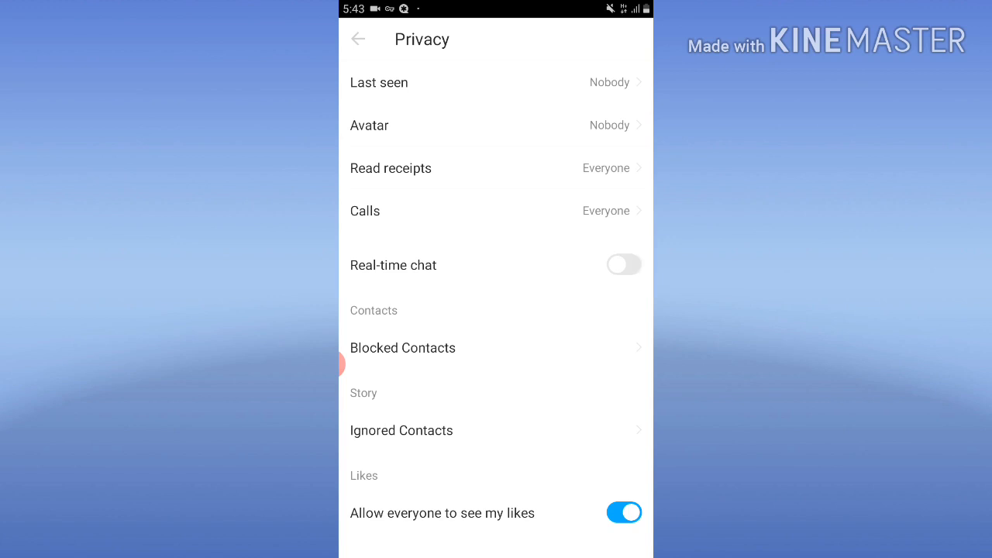
- Toggle Real-time chat until it ends off, then go back to the Me profile page
click(624, 264)
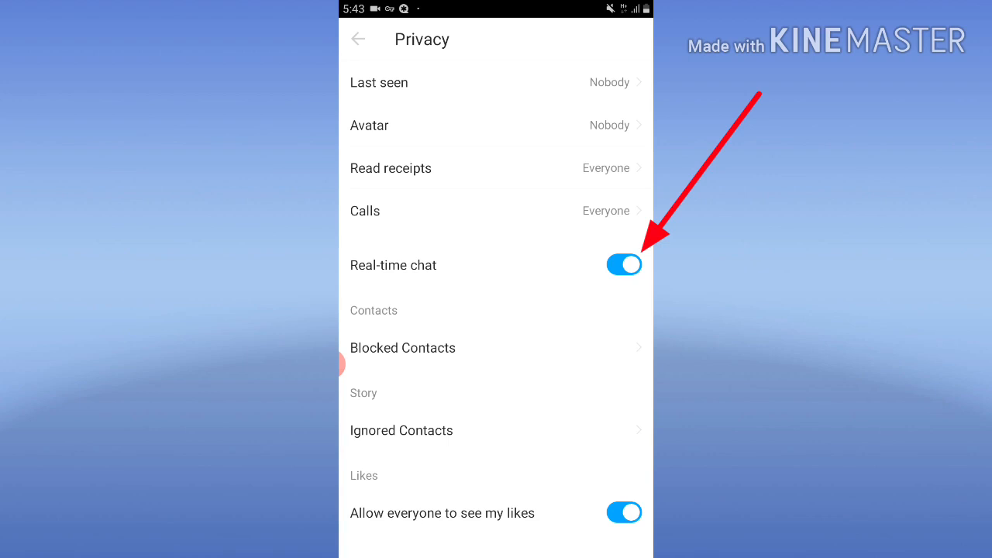
click(624, 264)
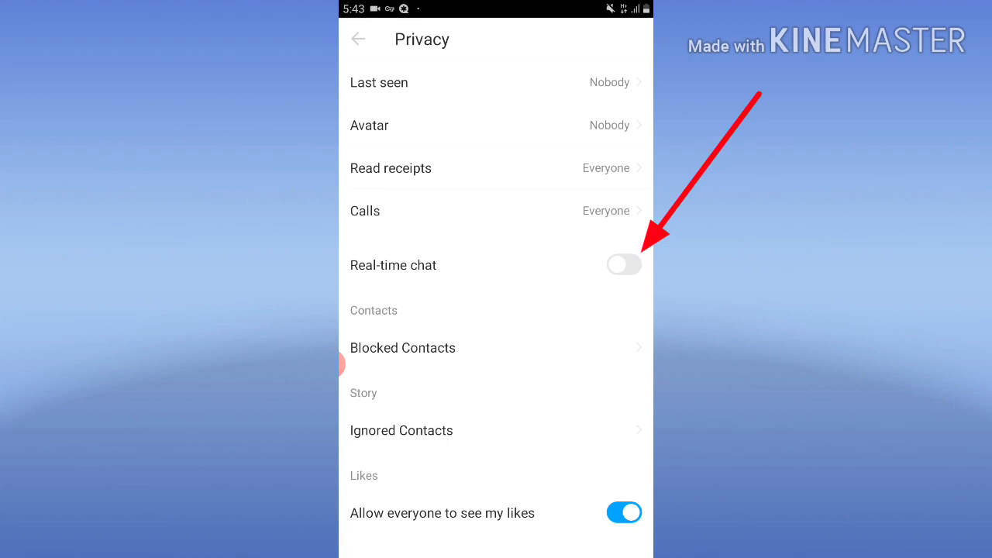
click(624, 264)
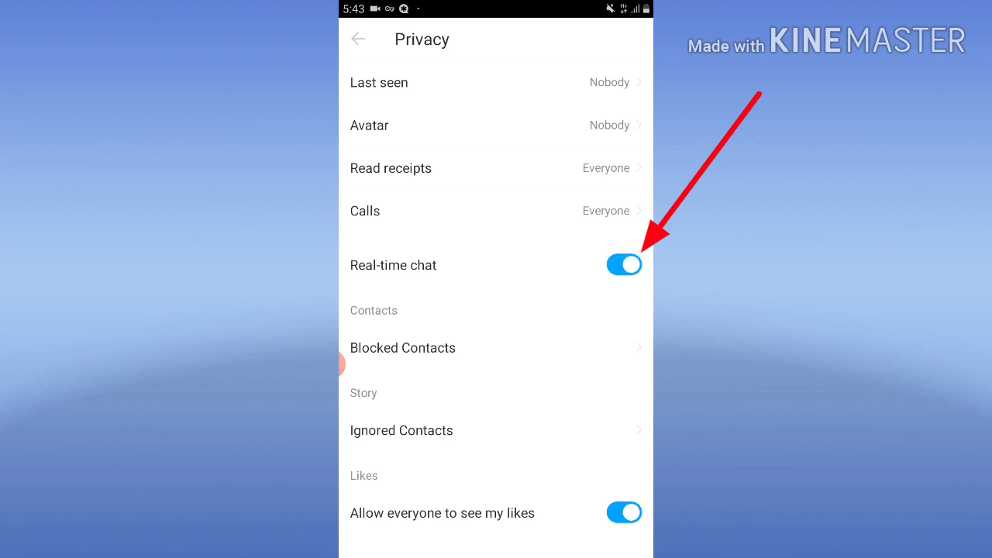
click(624, 264)
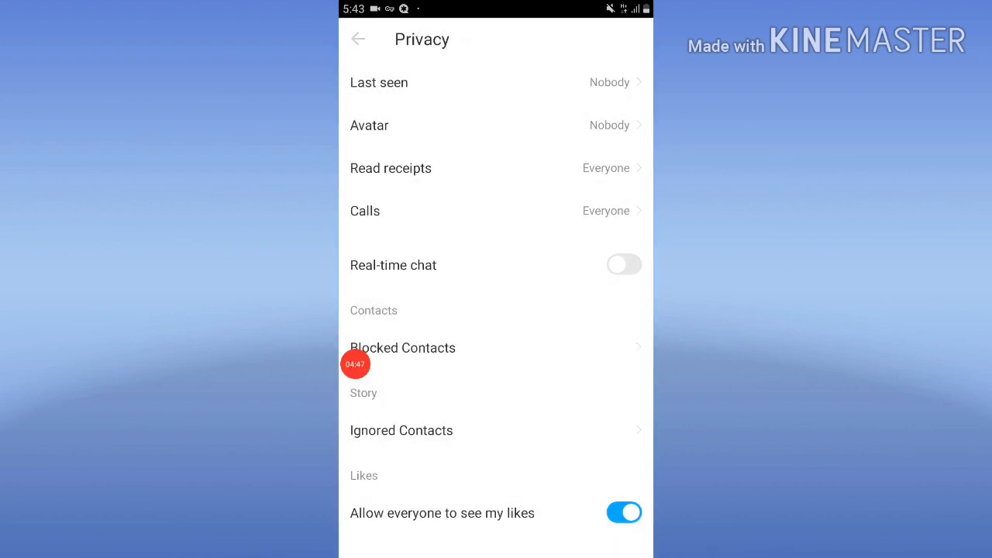
click(358, 39)
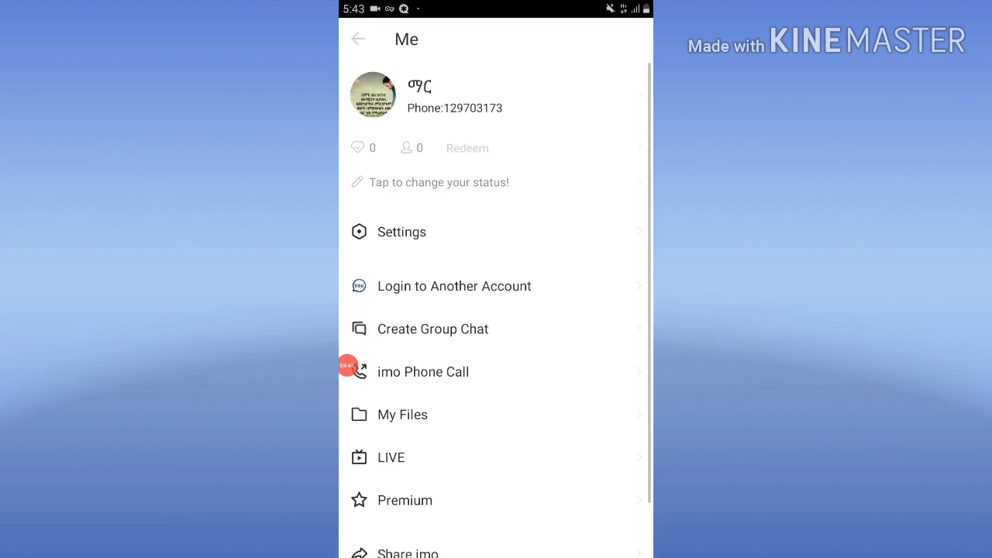